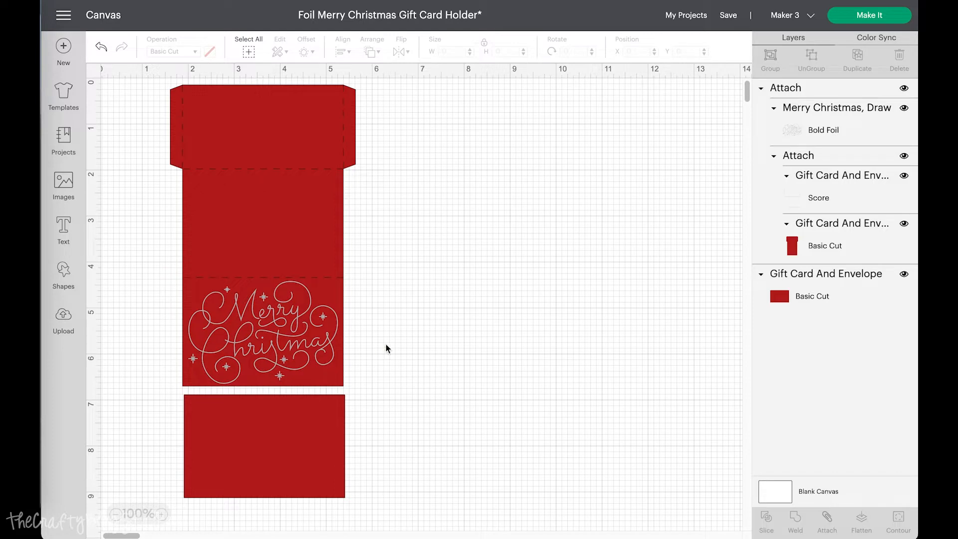
mouse_move(334, 225)
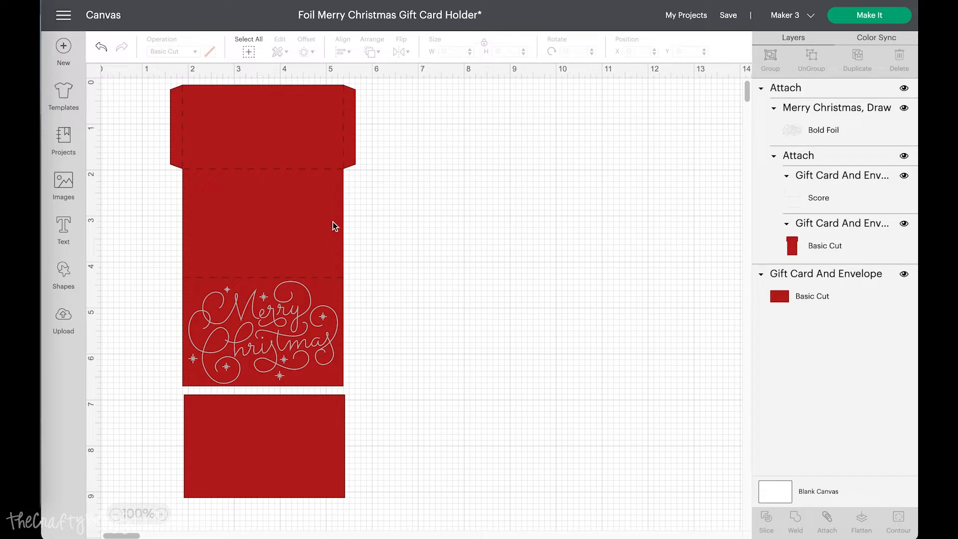
mouse_move(298, 173)
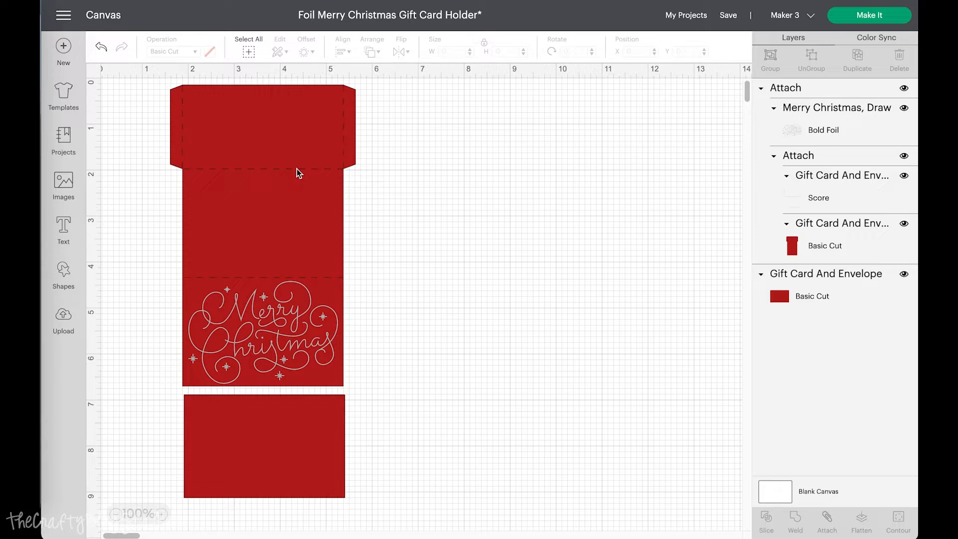
mouse_move(353, 198)
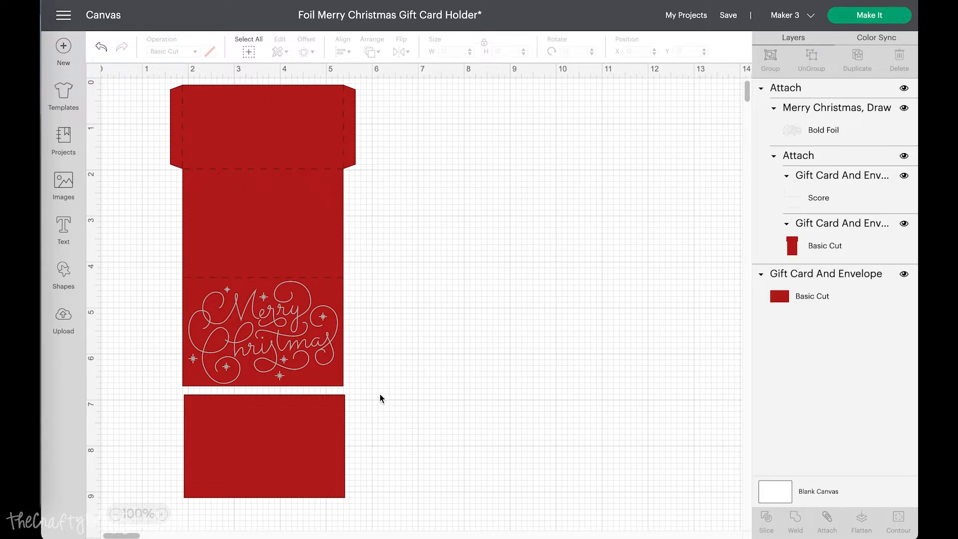
mouse_move(374, 375)
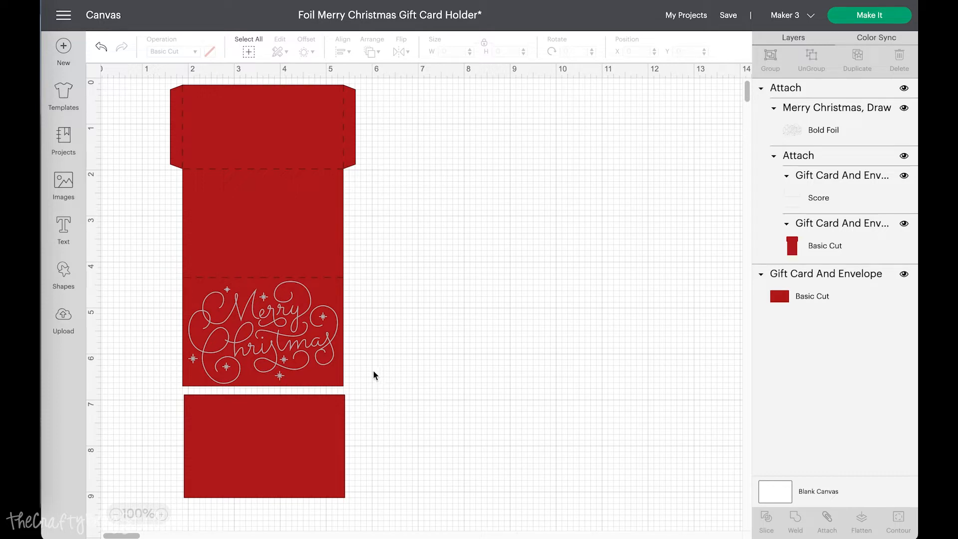
mouse_move(351, 448)
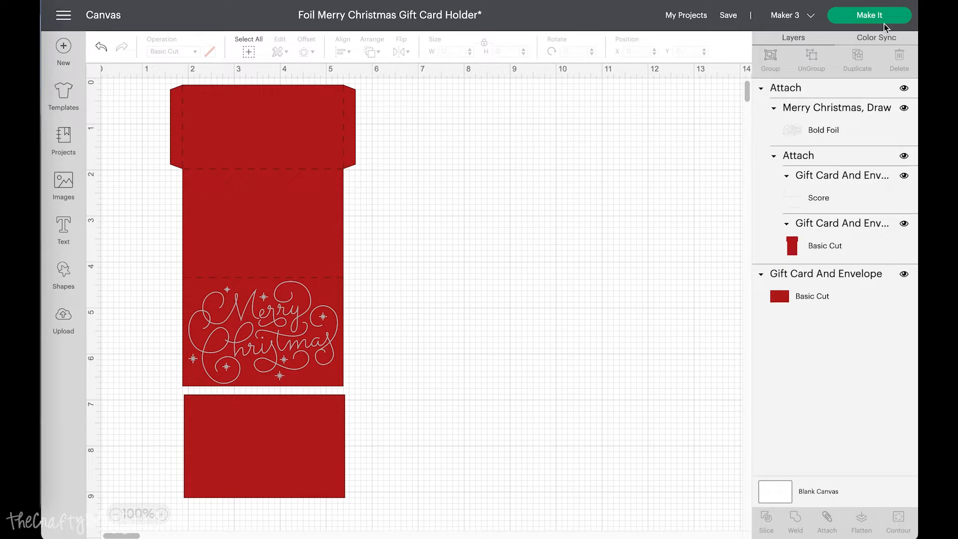
Send the gift card holder design to Make It for mat preparation
left_click(867, 14)
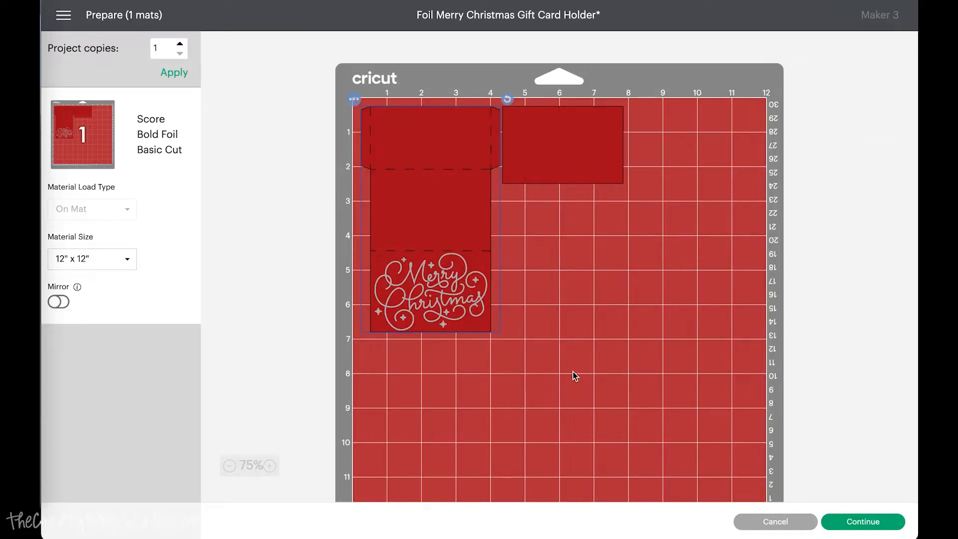
Accept the 12x12 mat layout and continue to Maker 3 setup
left_click(861, 521)
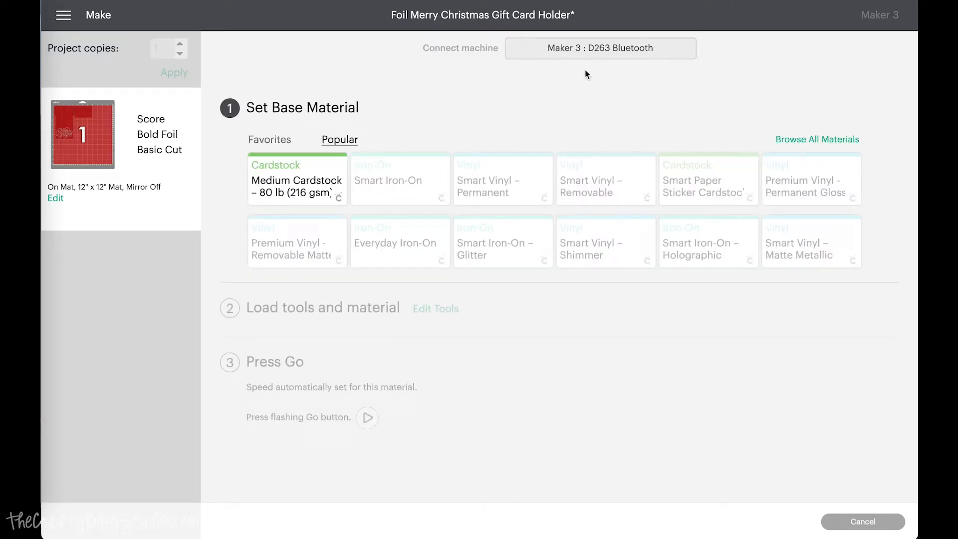
Choose Medium Cardstock – 80 lb (216 gsm) as the base material
left_click(297, 179)
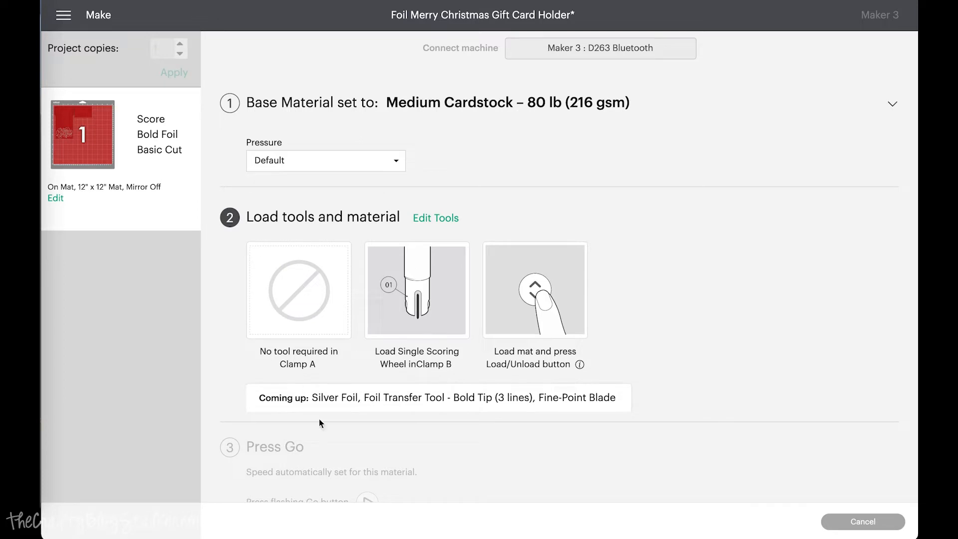
mouse_move(397, 360)
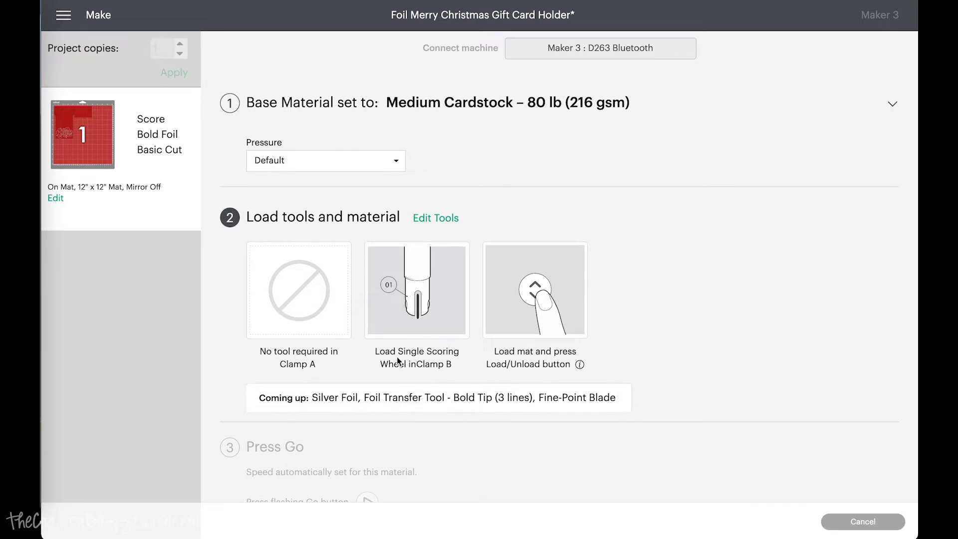
mouse_move(439, 320)
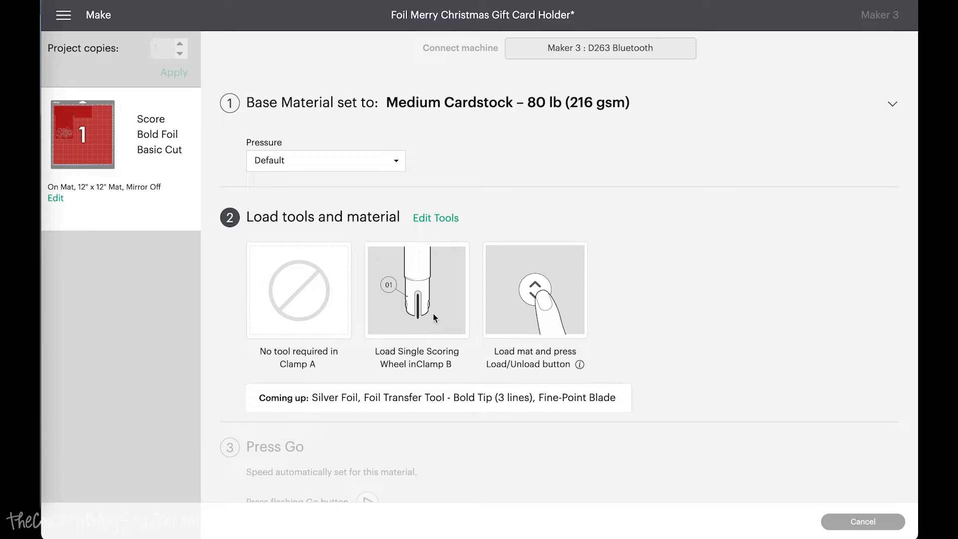
mouse_move(443, 305)
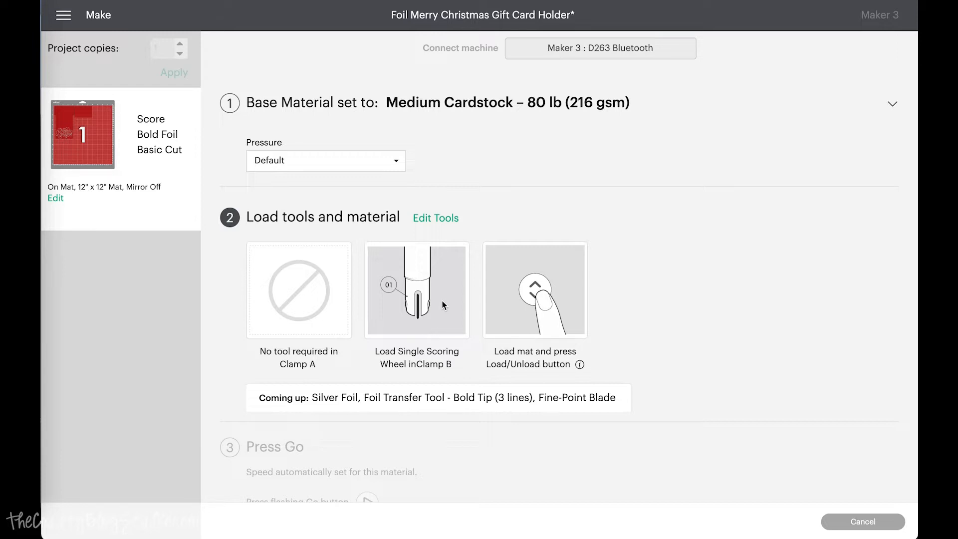